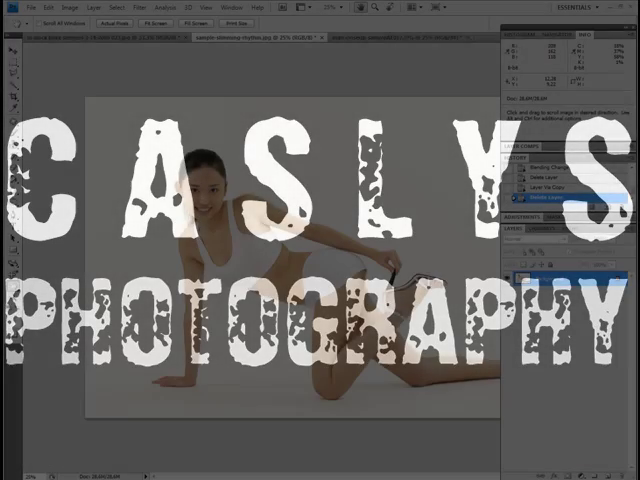
- Duplicate the woman's photo layer (Ctrl+J) and set the copy's blend mode to Soft Light
{"action": "left_click", "coordinate": [548, 198]}
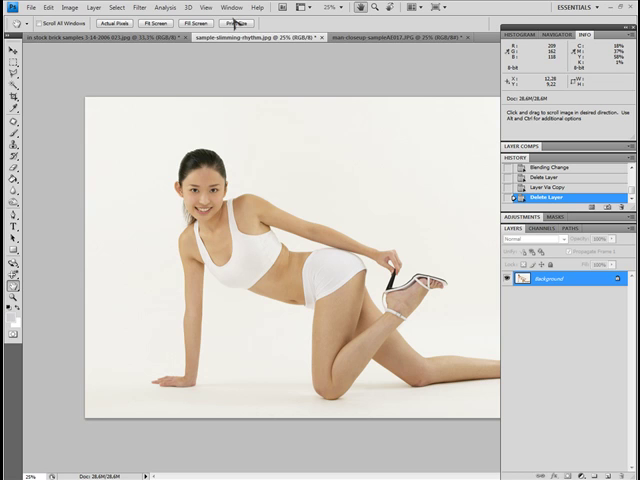
{"action": "mouse_move", "coordinate": [480, 240]}
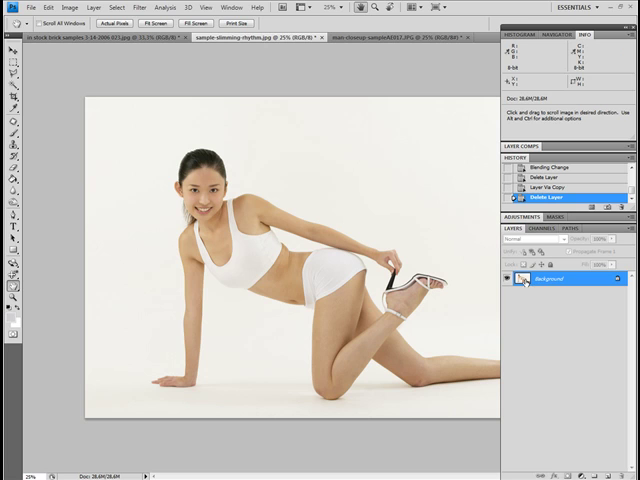
{"action": "mouse_move", "coordinate": [524, 278]}
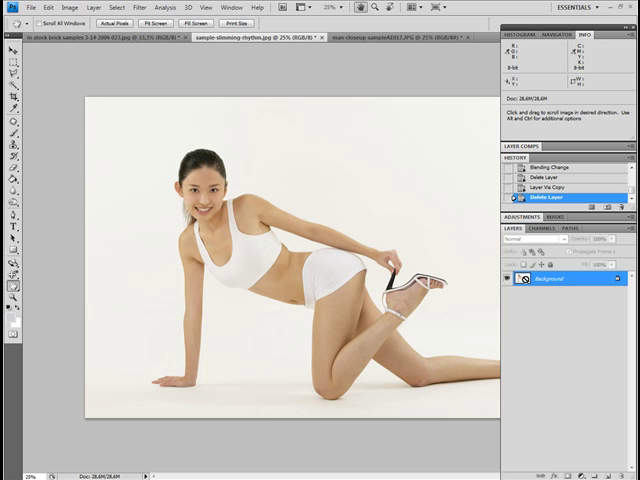
{"action": "key", "text": "ctrl+j"}
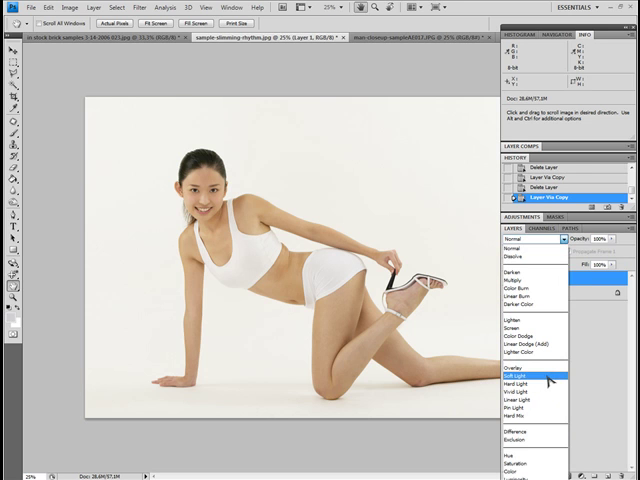
{"action": "left_click", "coordinate": [524, 372]}
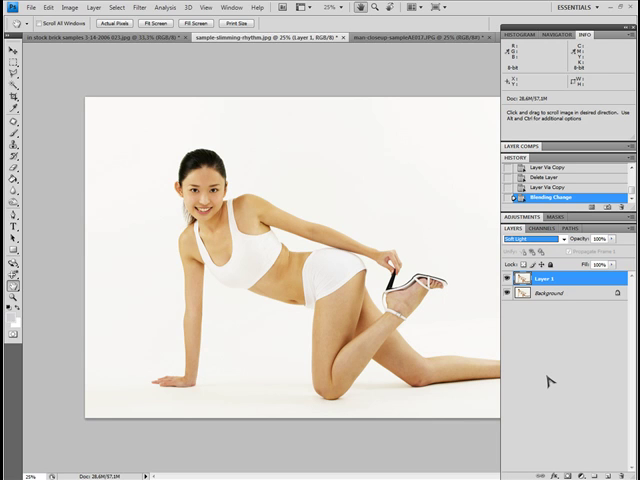
{"action": "mouse_move", "coordinate": [548, 380]}
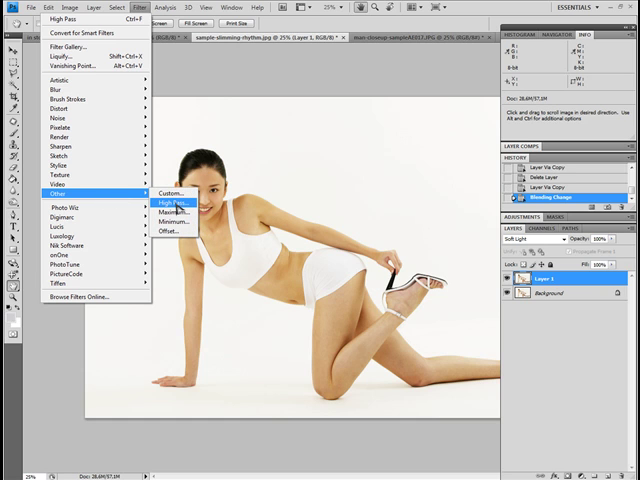
- Run High Pass on the soft-light copy, tuning the radius with preview to sharpen the portrait
{"action": "left_click", "coordinate": [172, 200]}
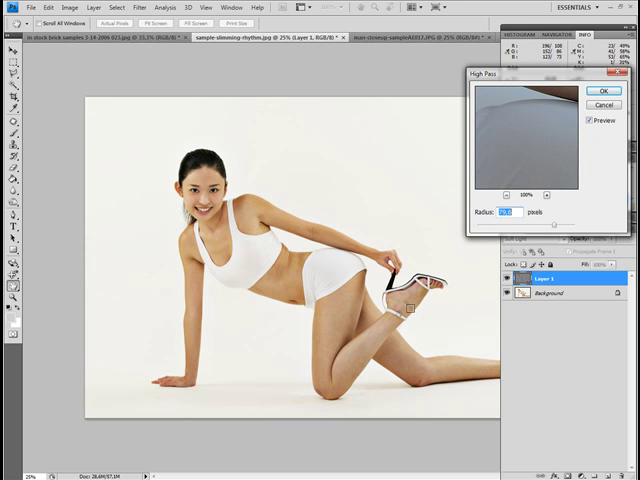
{"action": "left_click", "coordinate": [588, 120]}
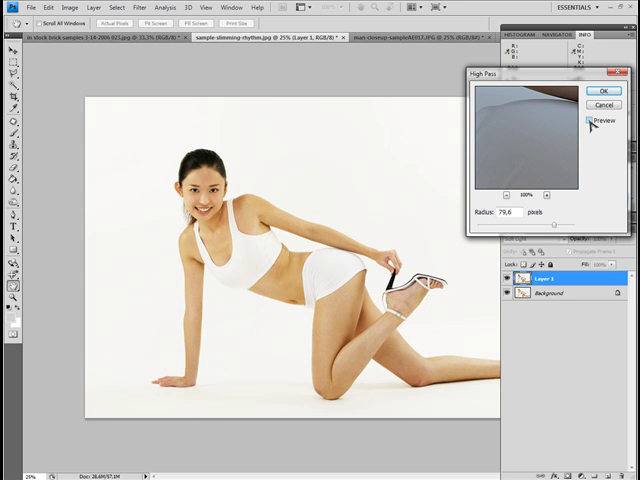
{"action": "left_click", "coordinate": [580, 120]}
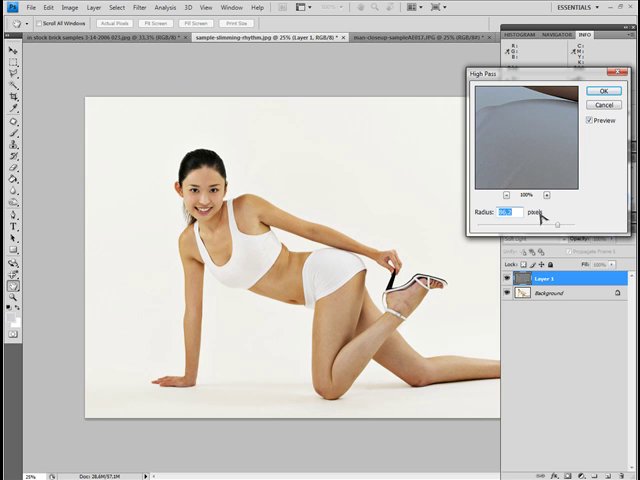
{"action": "left_click", "coordinate": [600, 92]}
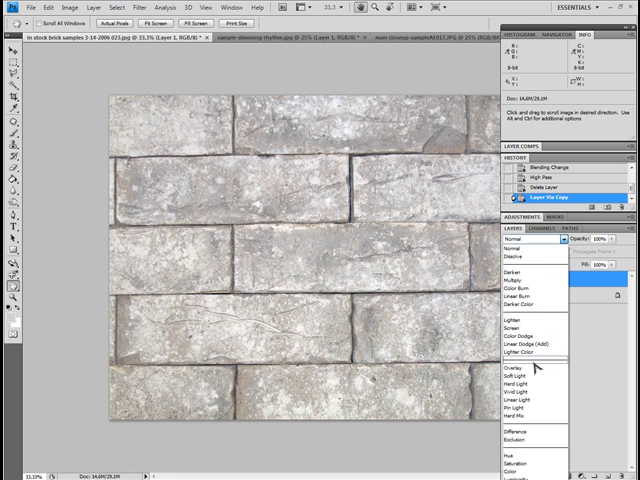
- Set the brick wall's duplicate layer to Soft Light and head to the Filter menu
{"action": "left_click", "coordinate": [530, 376]}
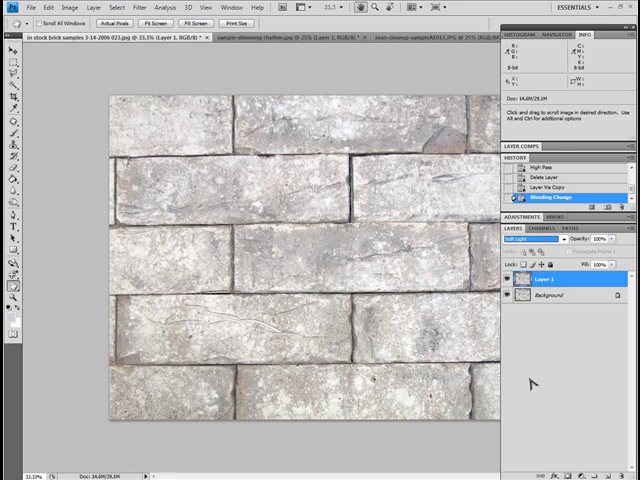
{"action": "left_click", "coordinate": [148, 6]}
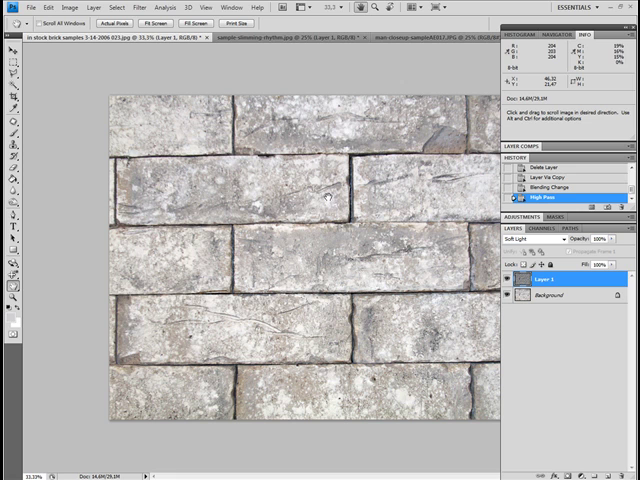
{"action": "mouse_move", "coordinate": [416, 210]}
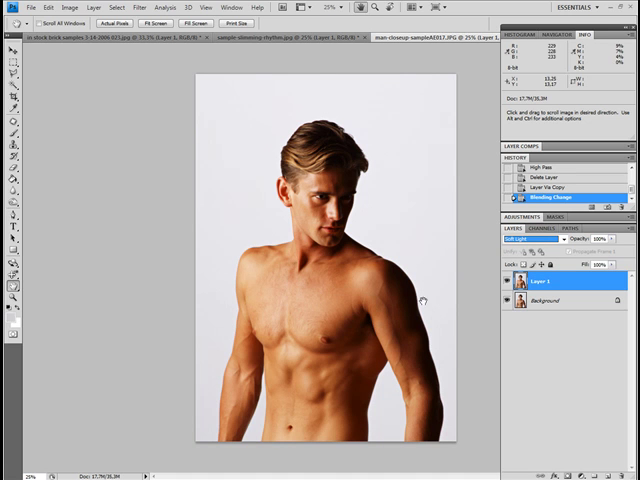
- Apply the High Pass filter to the man's soft-light copy and confirm its settings
{"action": "left_click", "coordinate": [140, 8]}
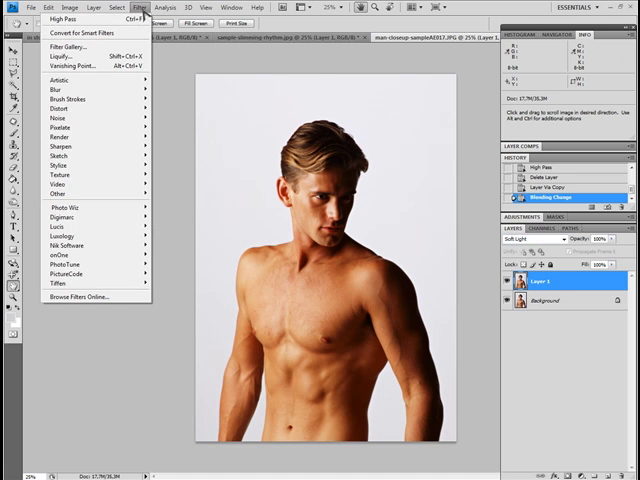
{"action": "mouse_move", "coordinate": [72, 194]}
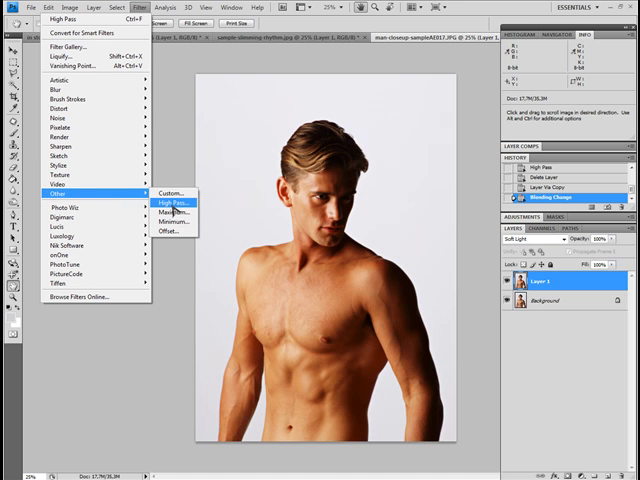
{"action": "left_click", "coordinate": [172, 204]}
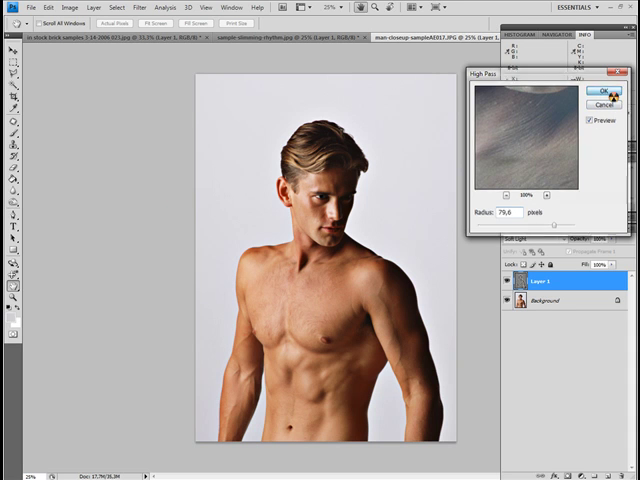
{"action": "left_click", "coordinate": [604, 92]}
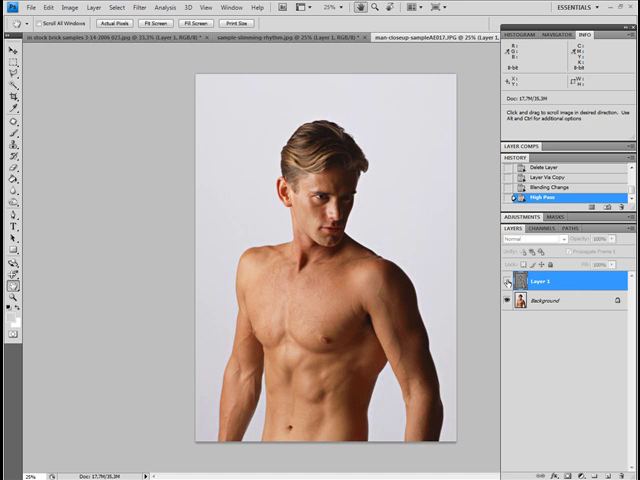
- Hide and re-show the sharpening layer to compare before and after
{"action": "left_click", "coordinate": [524, 240]}
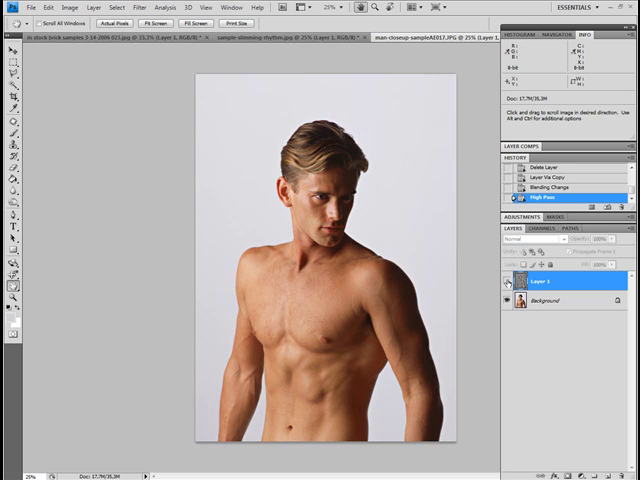
{"action": "left_click", "coordinate": [530, 238]}
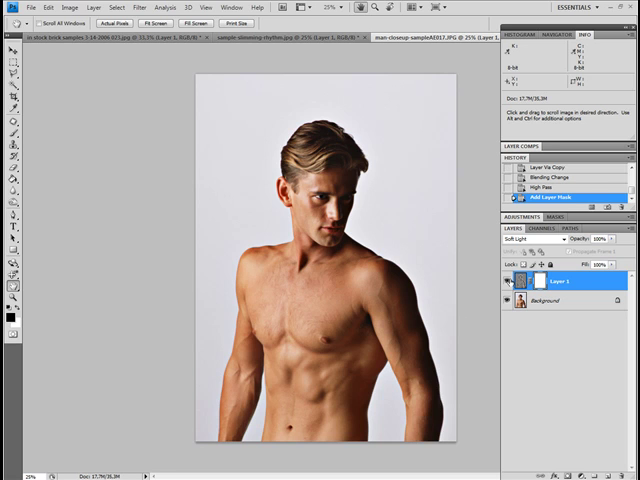
{"action": "mouse_move", "coordinate": [508, 280]}
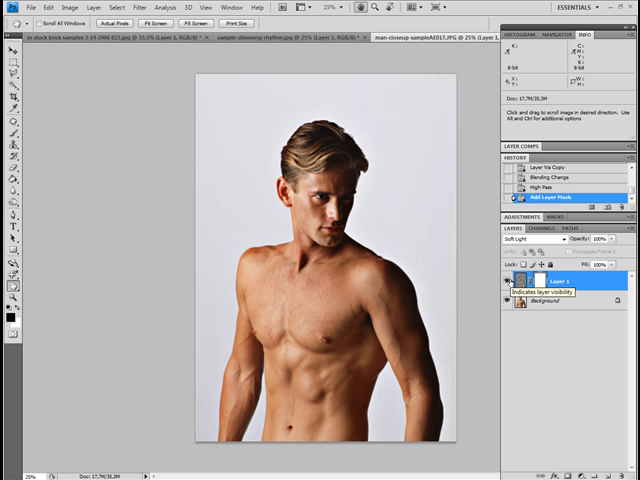